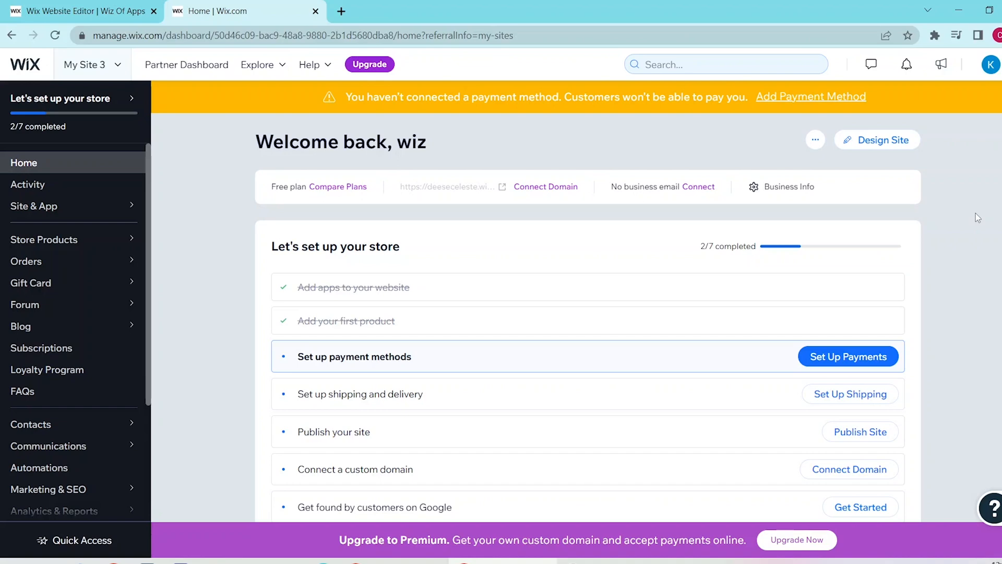
mouse_move(798, 205)
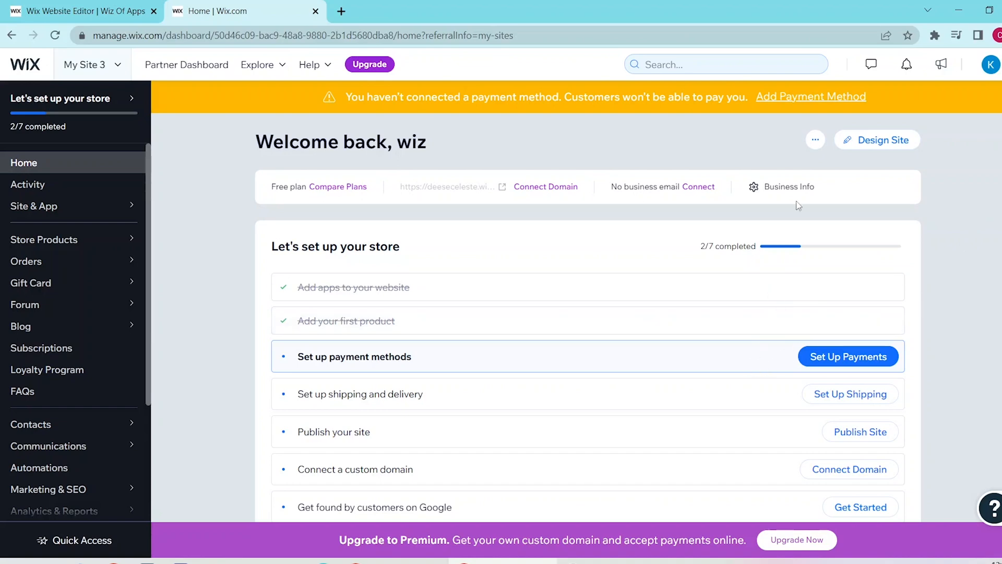
mouse_move(771, 106)
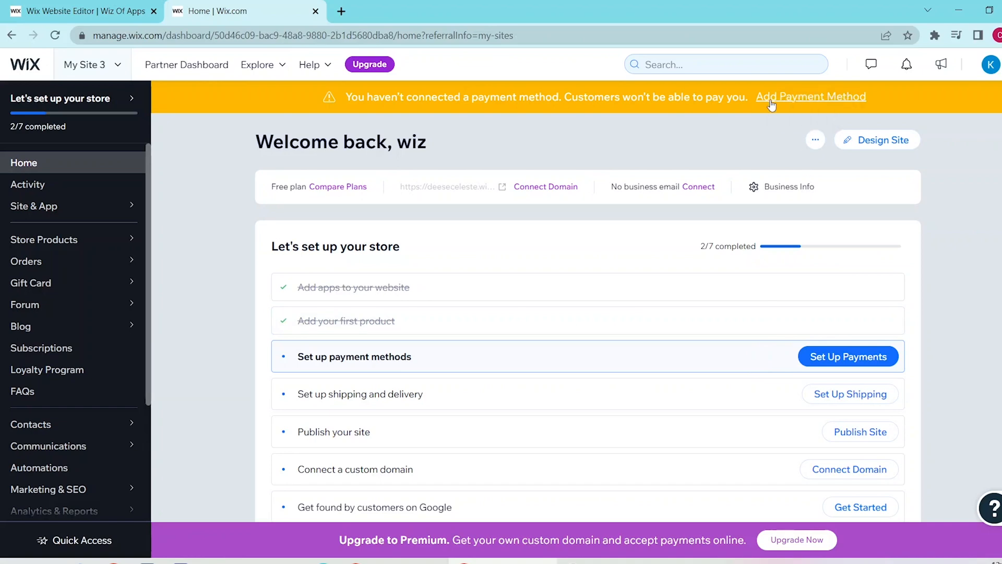
- Start payment setup and confirm Philippines as the business location
click(848, 357)
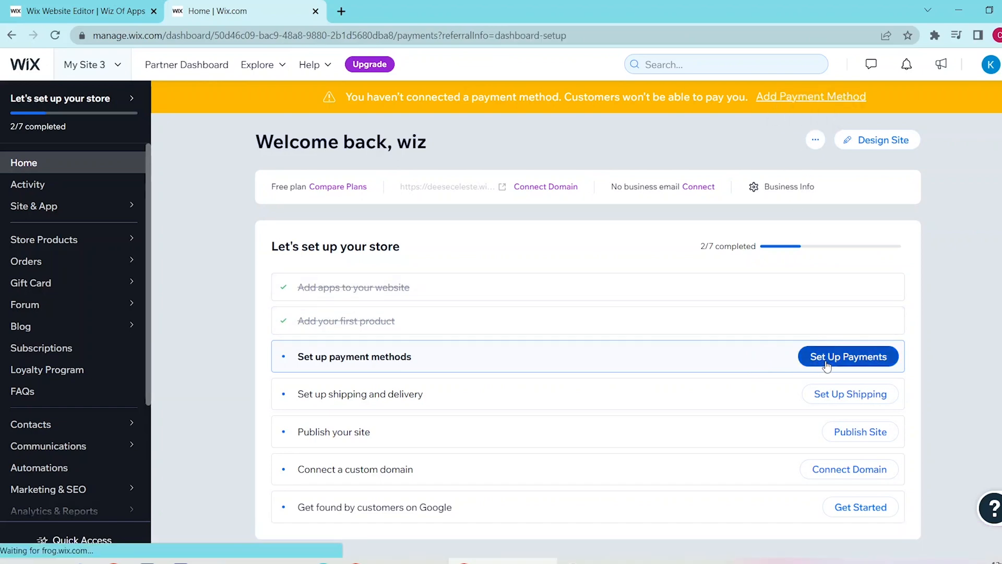
click(848, 356)
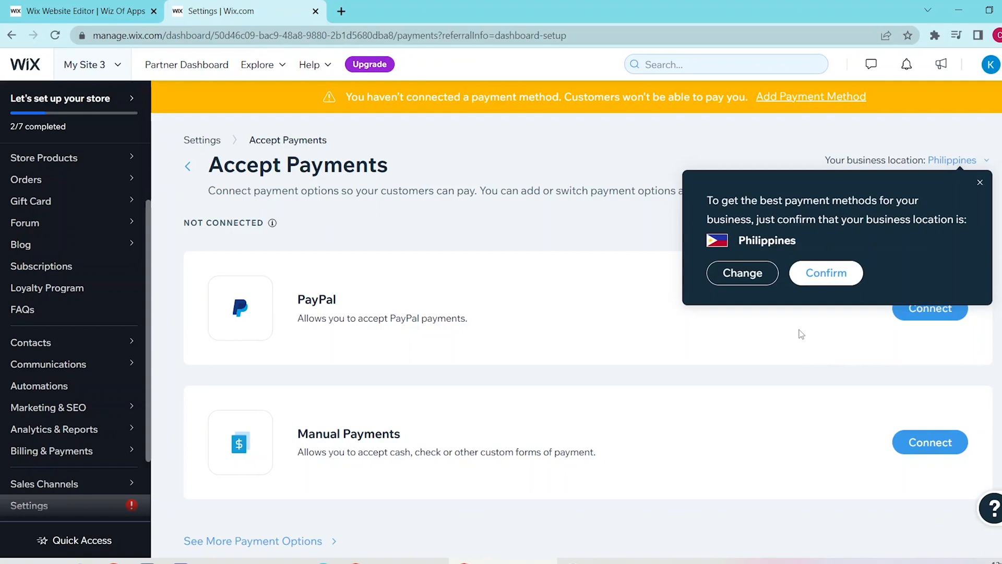
click(826, 272)
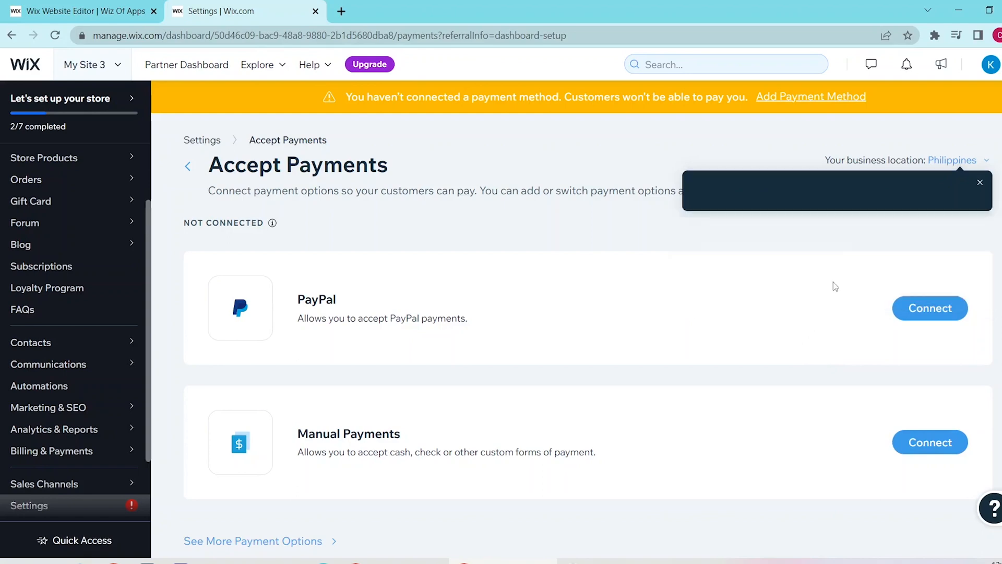
- Review the business country choice and keep it set to Philippines
click(979, 182)
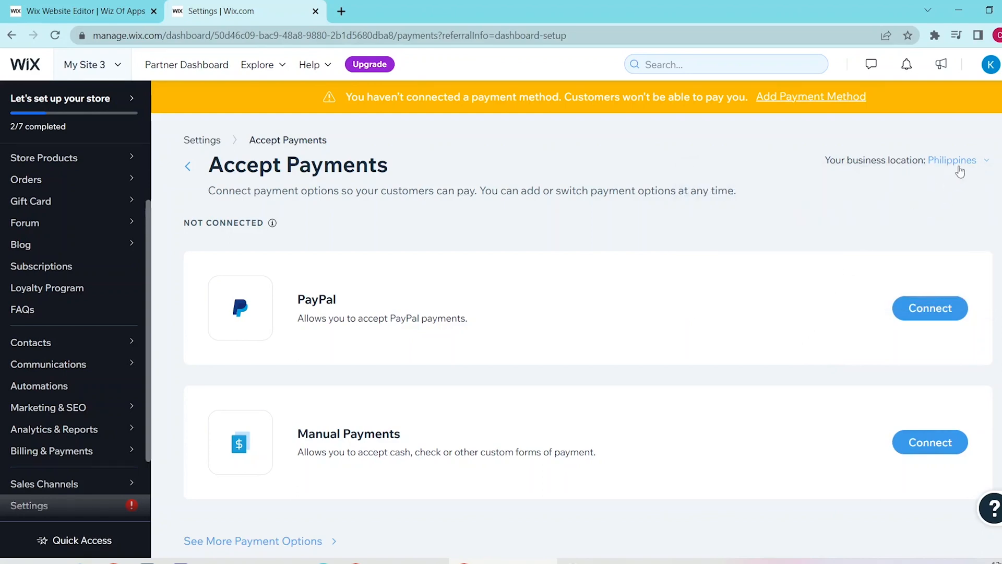
click(952, 159)
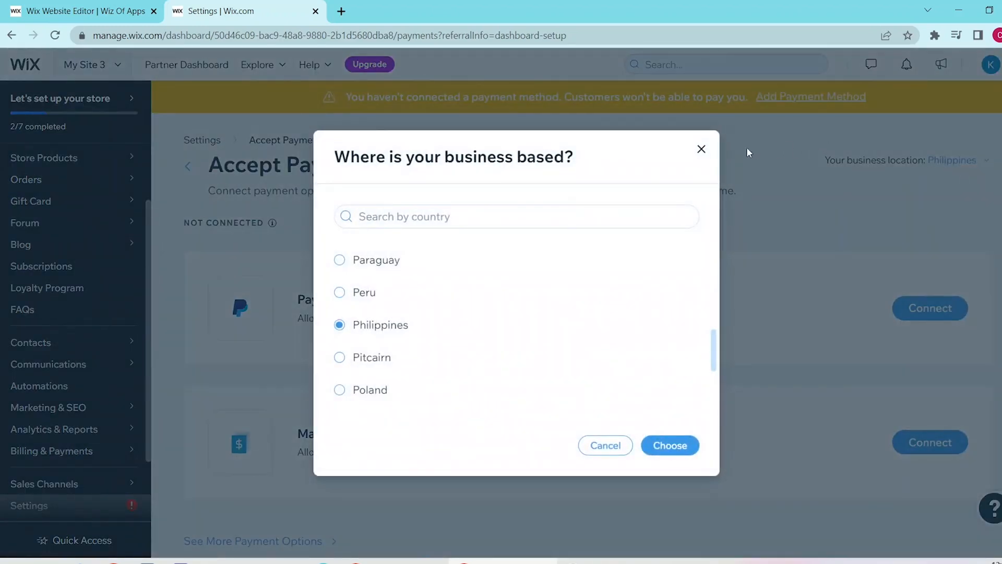
click(670, 445)
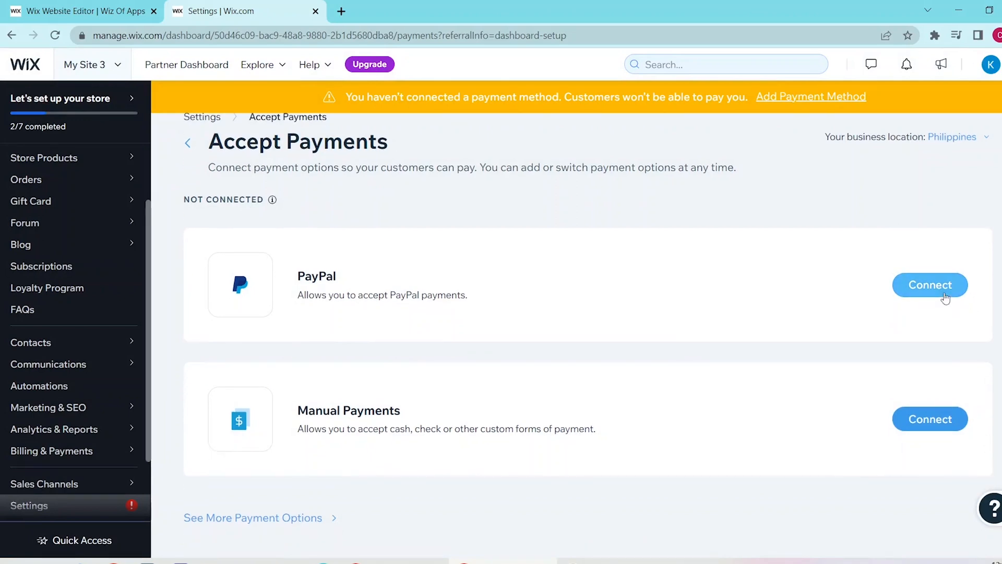
- Begin connecting PayPal and reach the account email field, leaving it empty
click(929, 284)
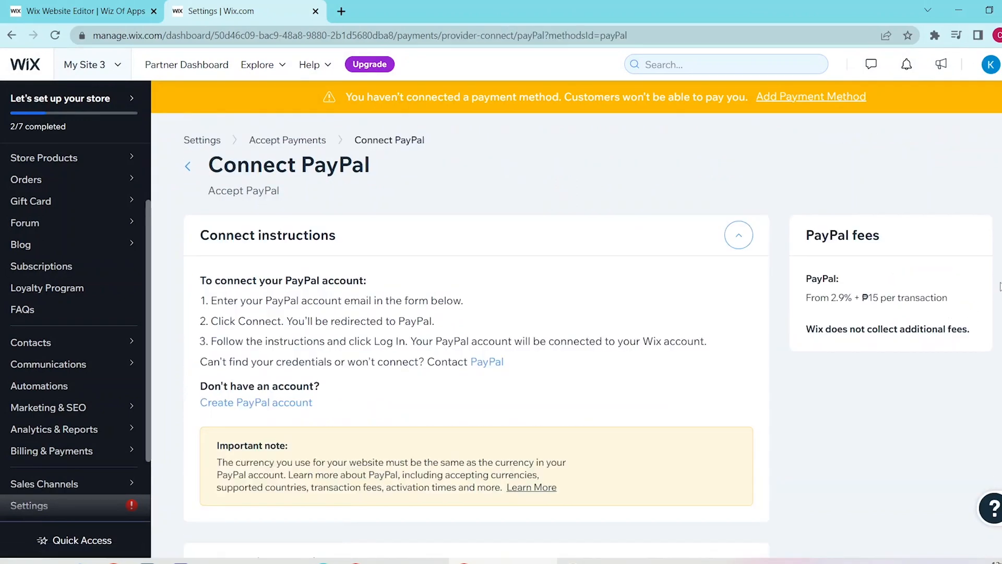
scroll(down, 3)
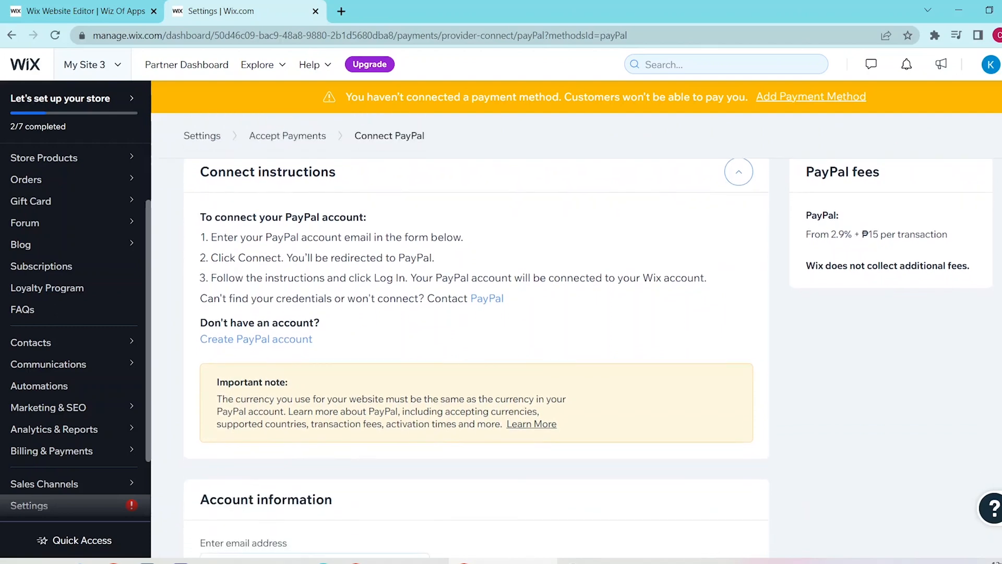
scroll(down, 3)
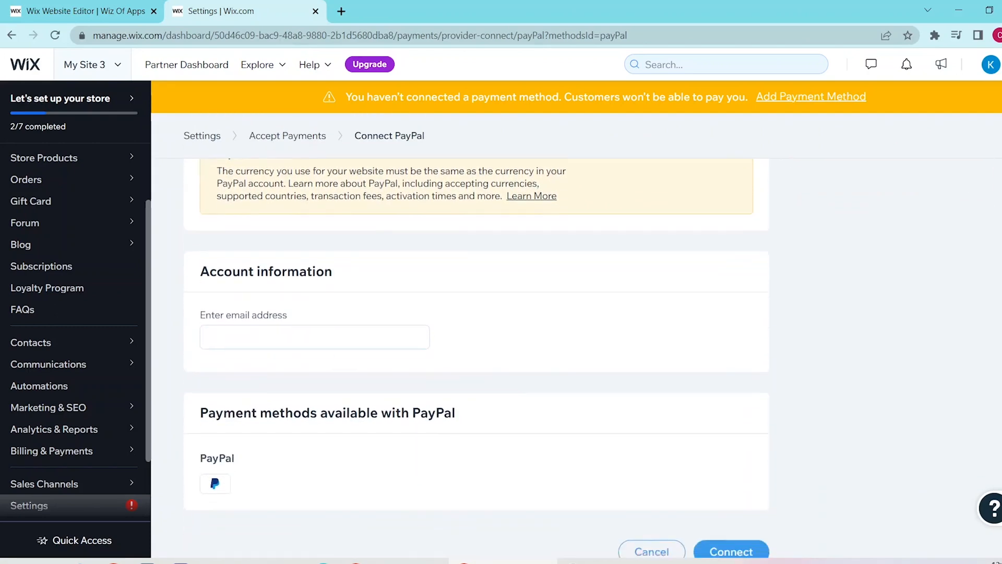
scroll(down, 3)
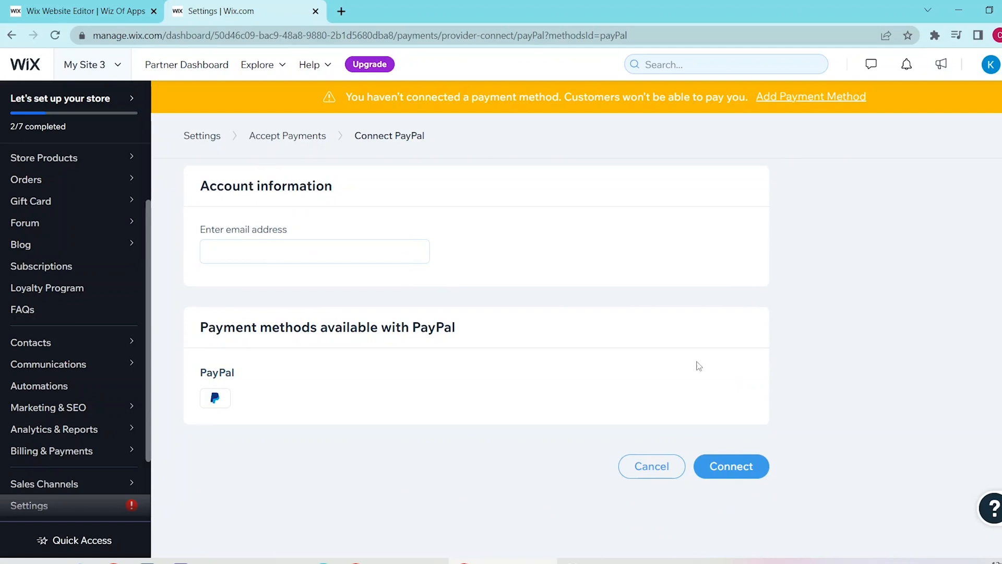
click(314, 251)
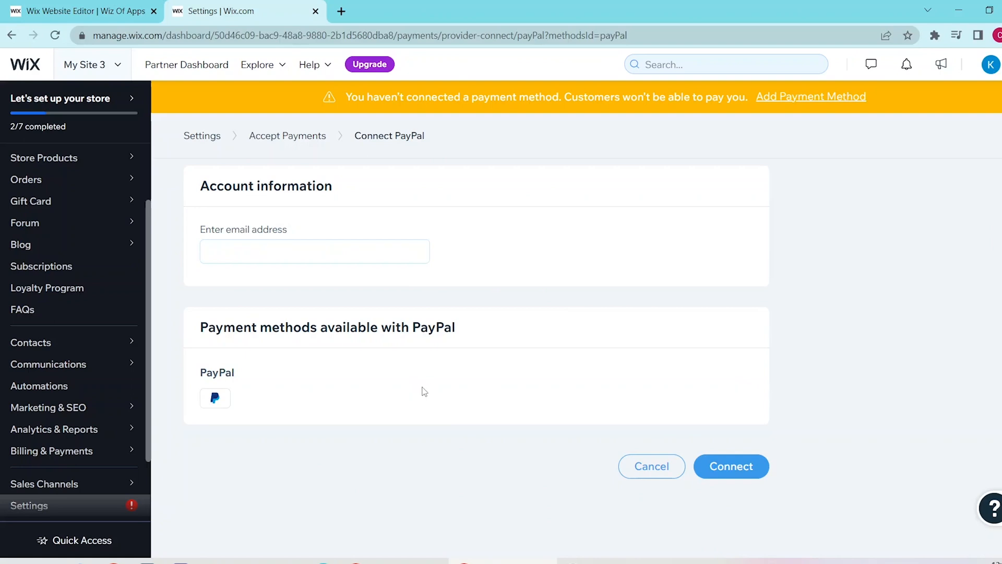
- Return to payment options and set up Manual Payments with Cash on delivery as the type
click(651, 466)
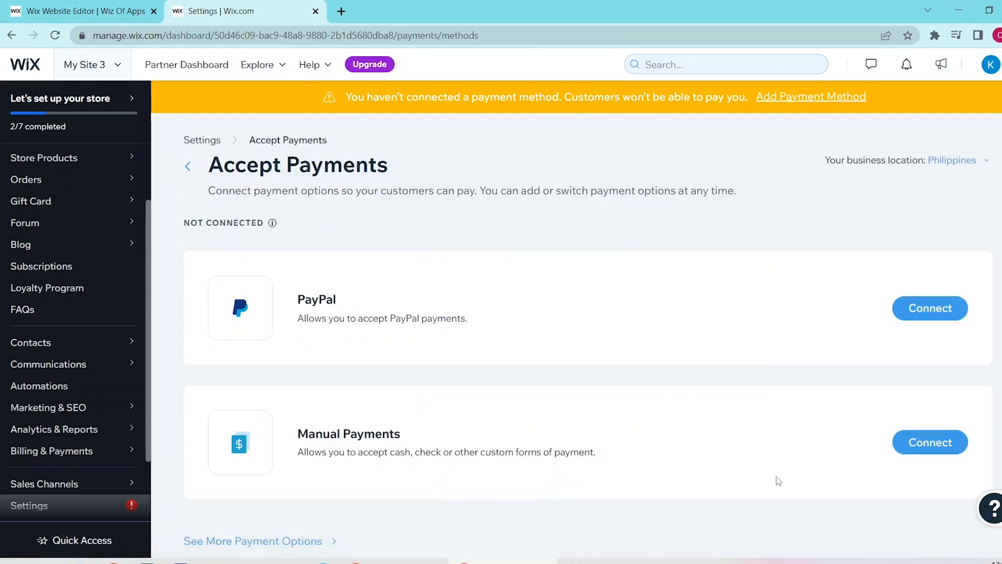
mouse_move(464, 474)
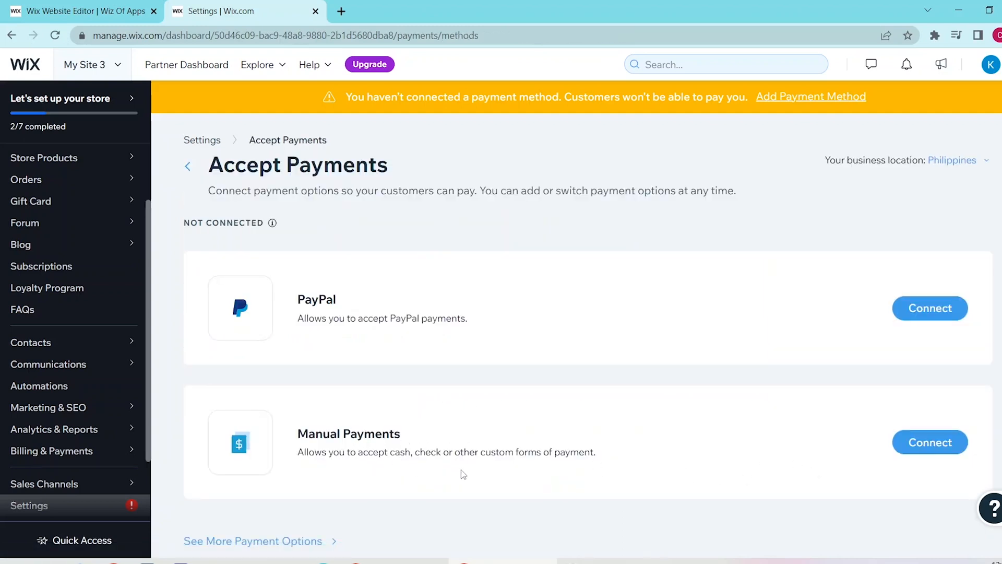
click(929, 443)
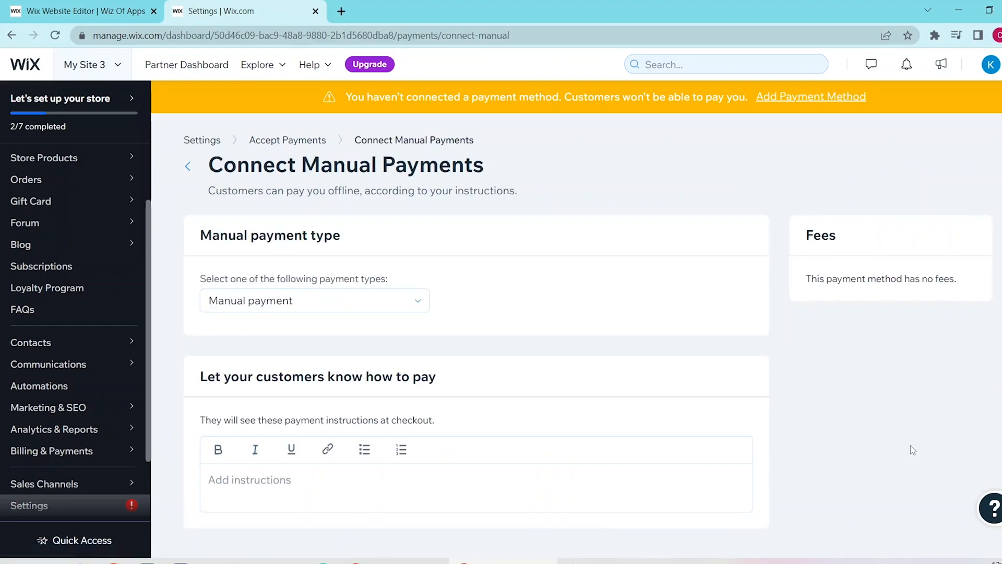
mouse_move(901, 421)
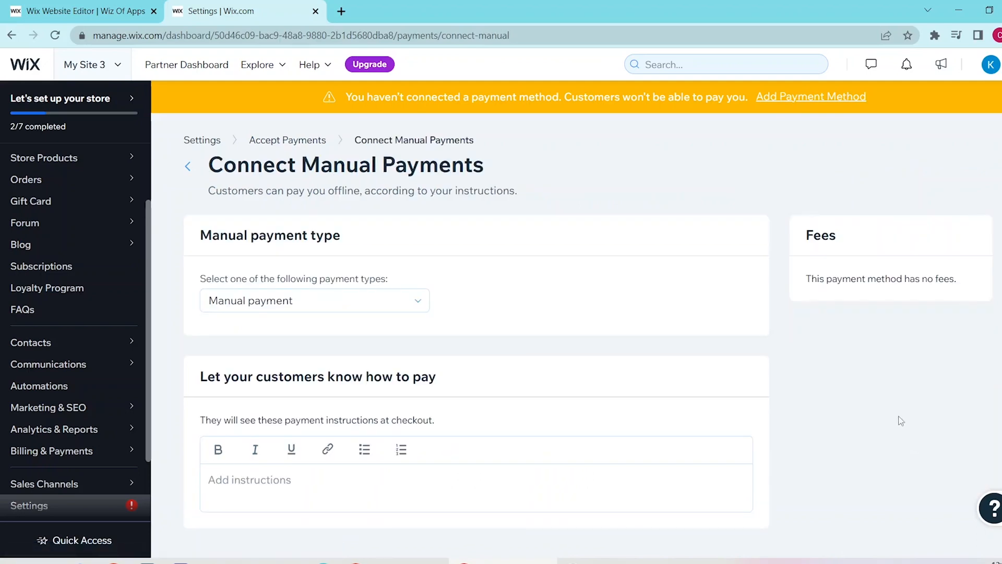
click(314, 300)
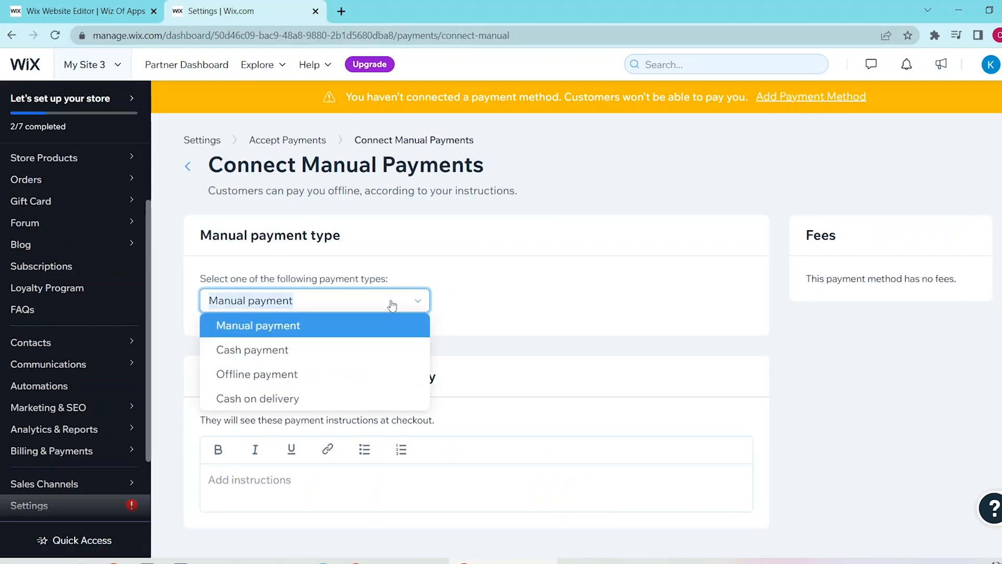
mouse_move(387, 367)
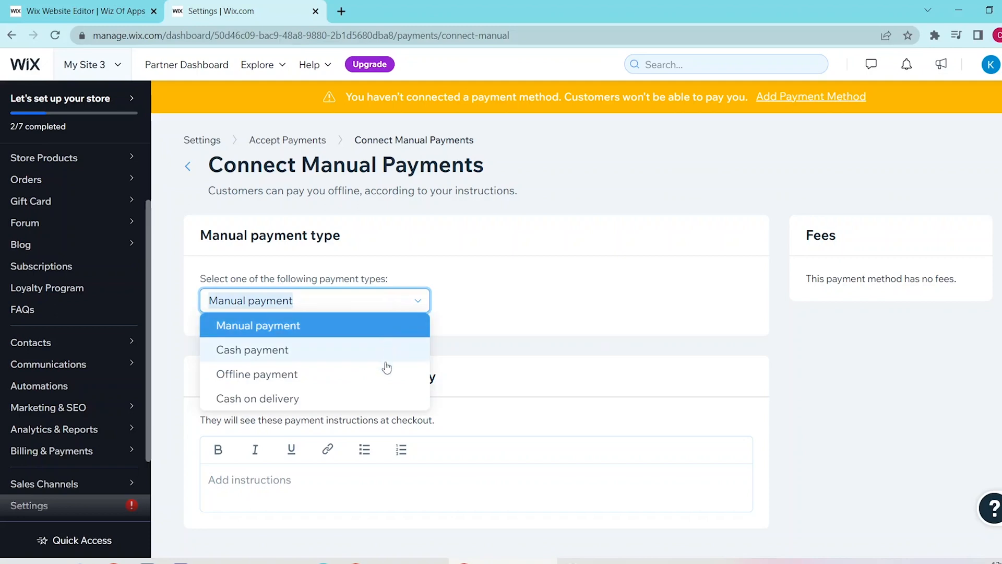
click(257, 398)
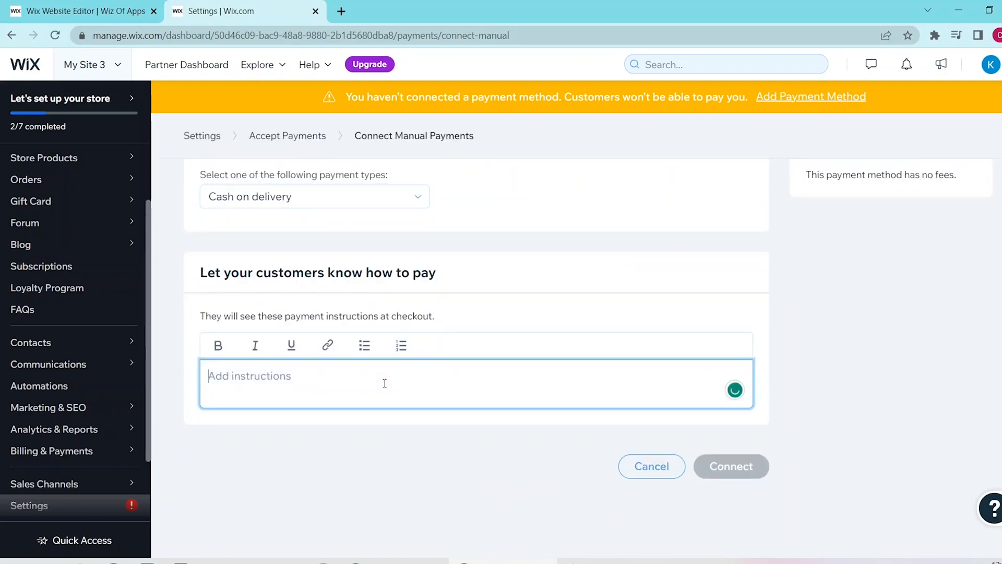
- Enter 'pay courier' as the checkout payment instructions
scroll(up, 3)
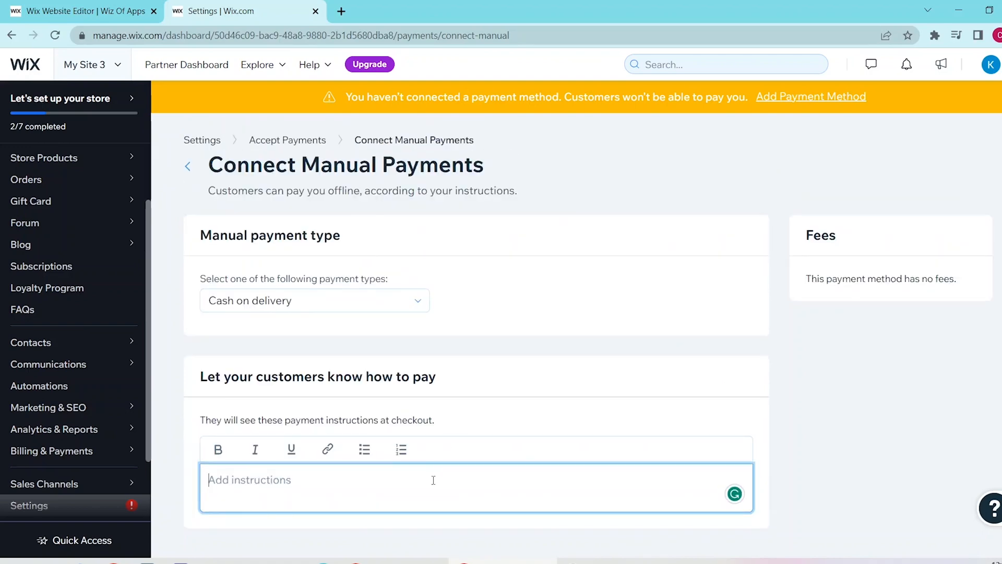
scroll(down, 3)
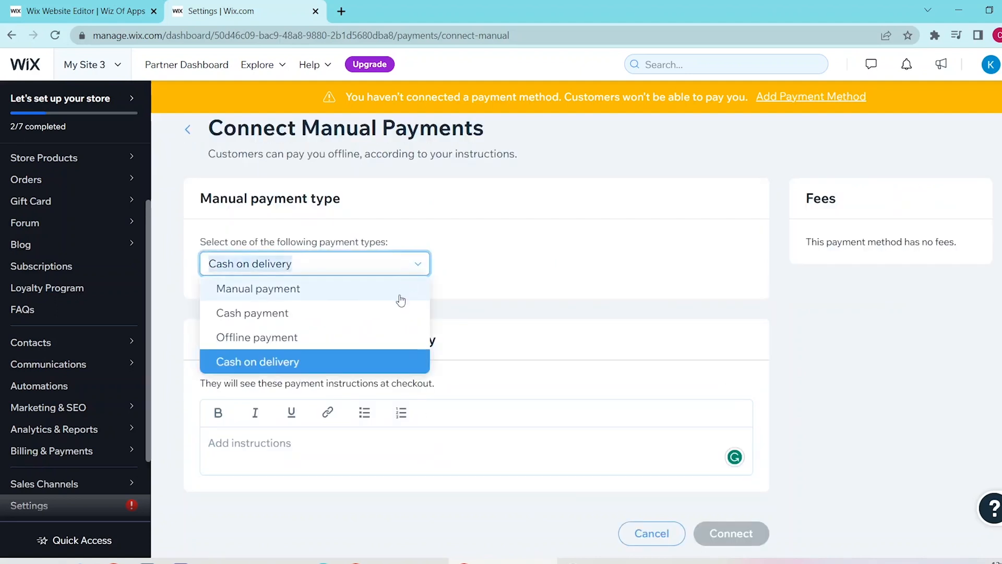
click(252, 312)
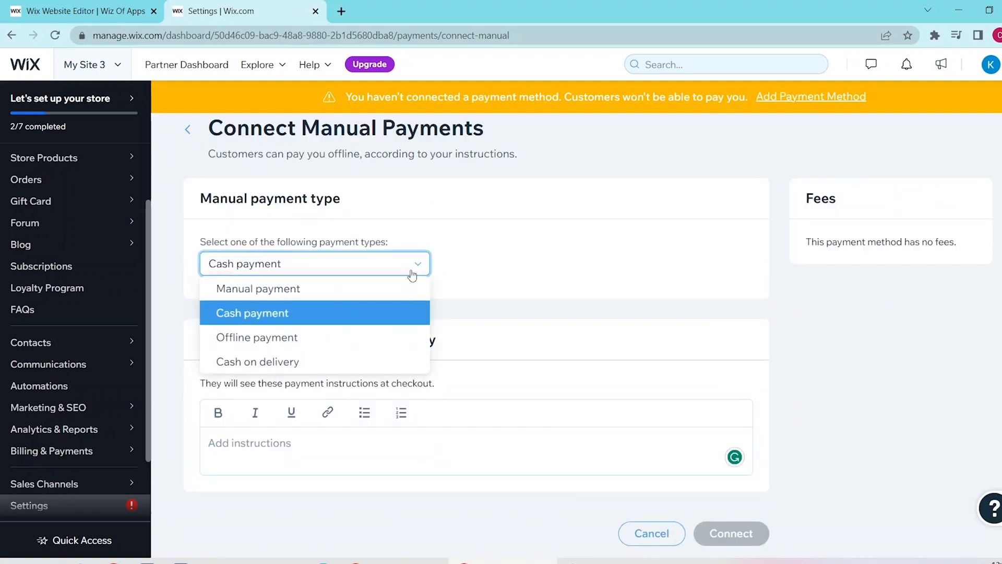
click(257, 361)
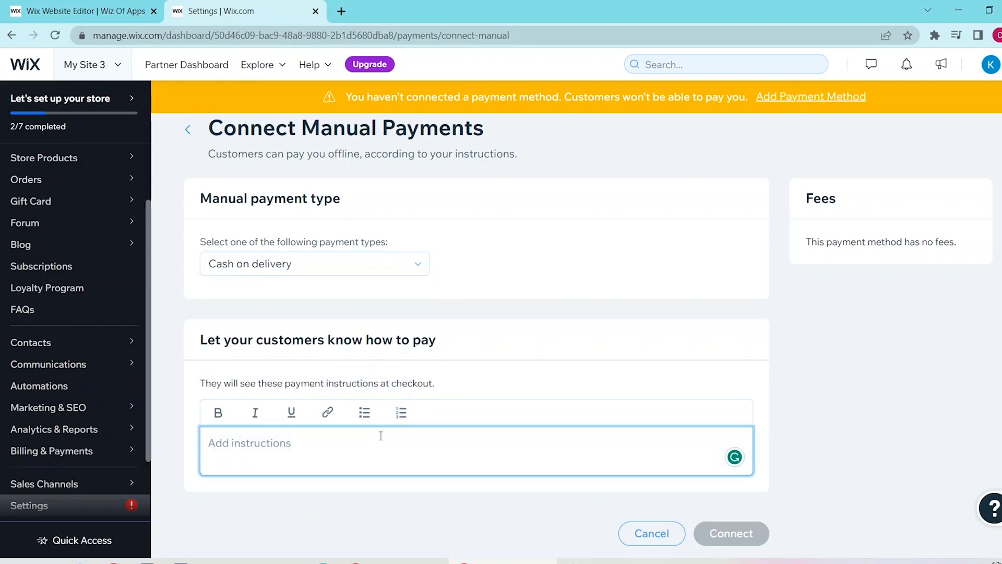
text(pay cour)
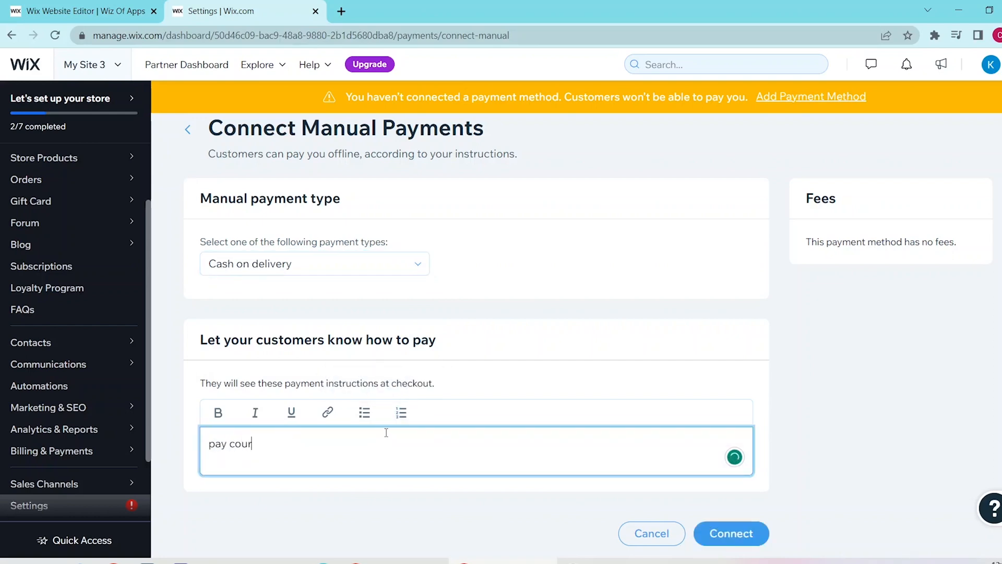
text(ier)
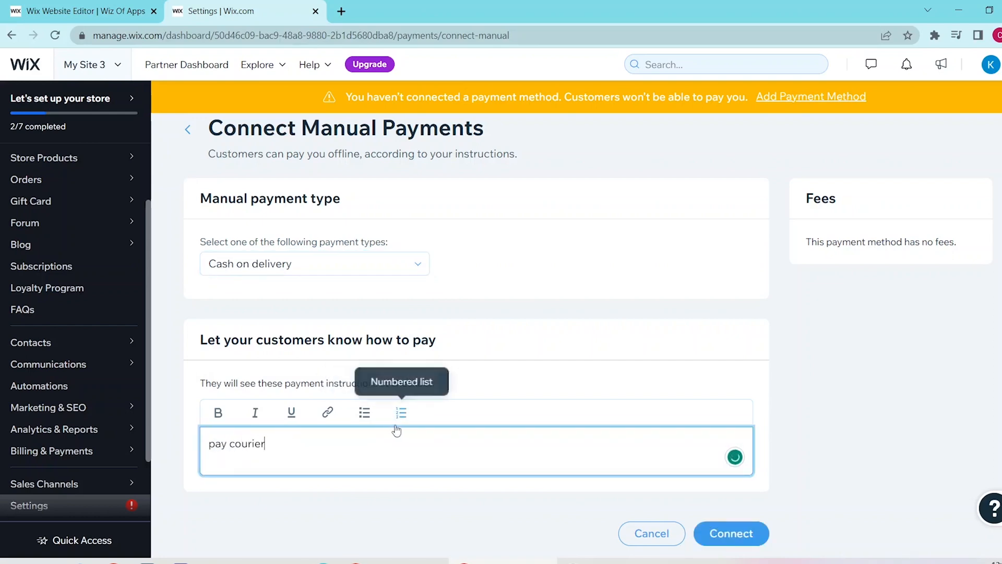
mouse_move(731, 533)
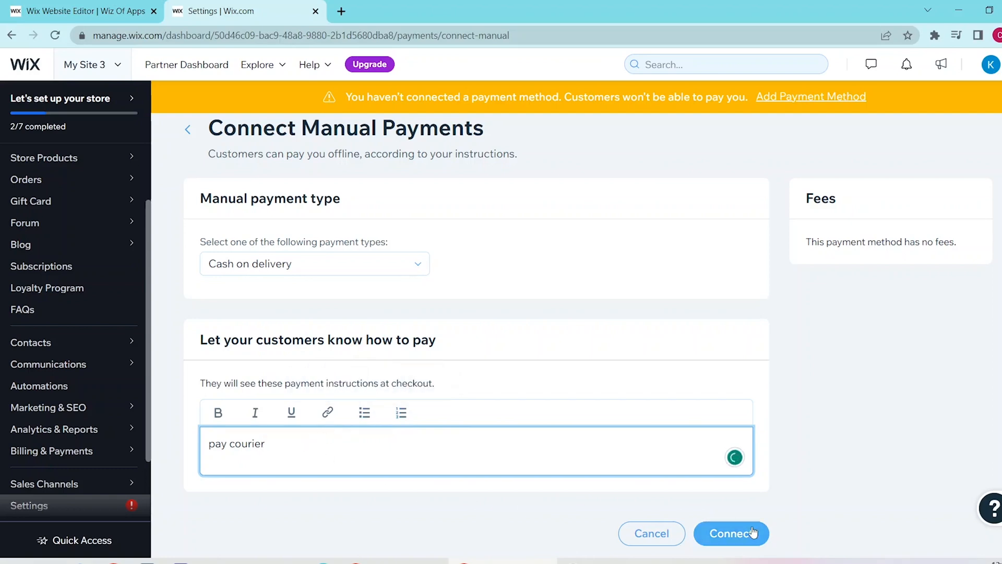
- Connect Manual Payments and dismiss the upgrade prompt, leaving PayPal unconnected
click(730, 534)
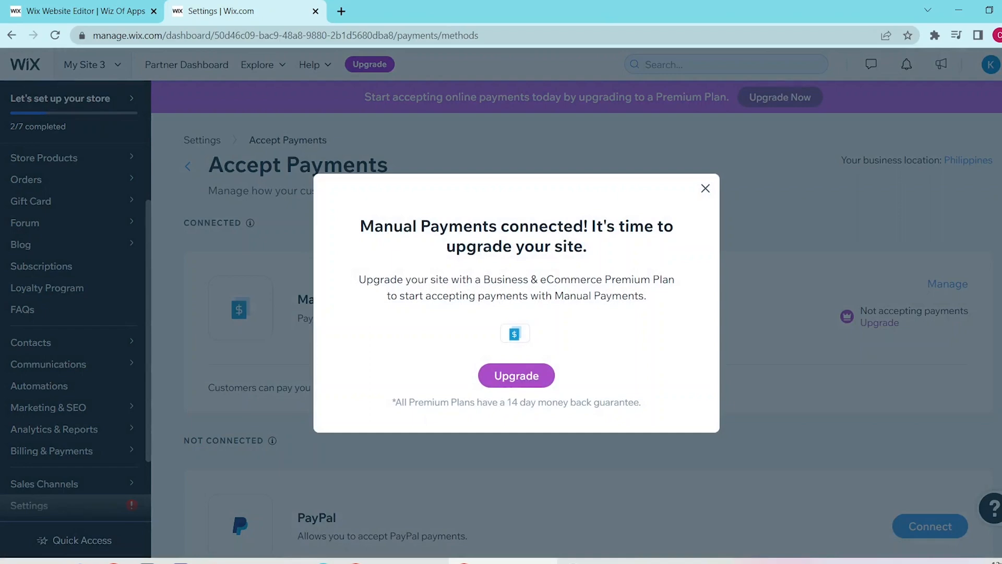
mouse_move(714, 221)
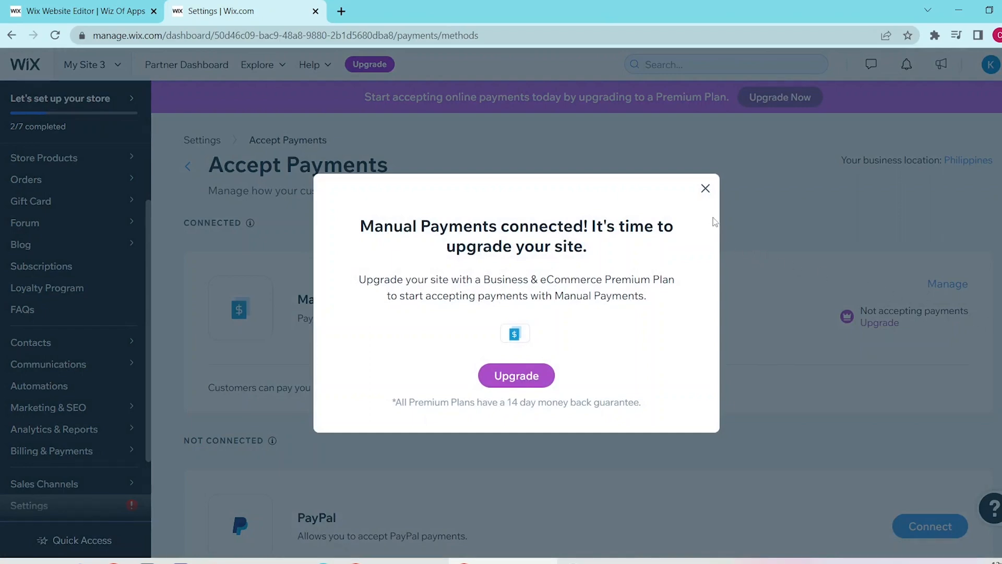
click(706, 188)
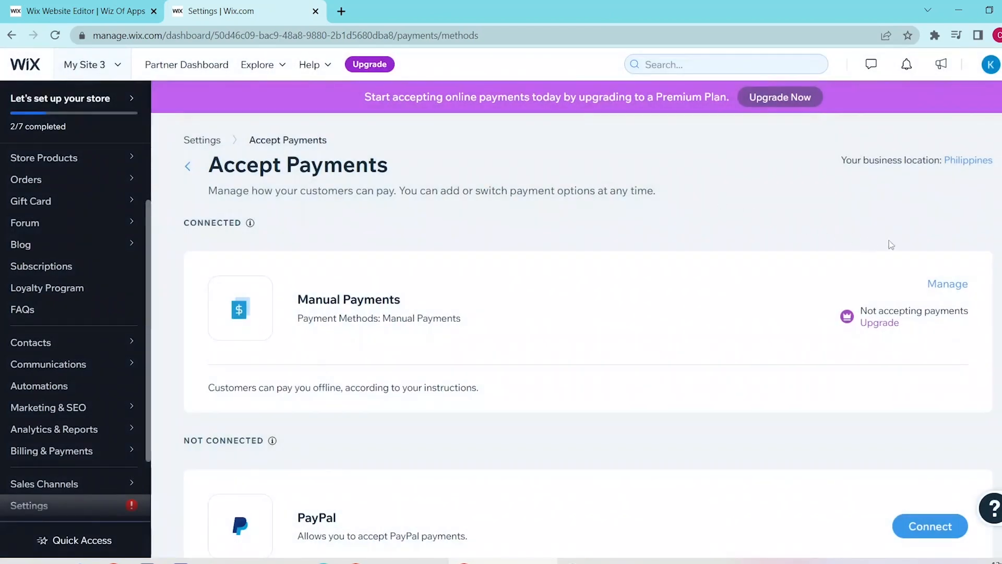
scroll(down, 3)
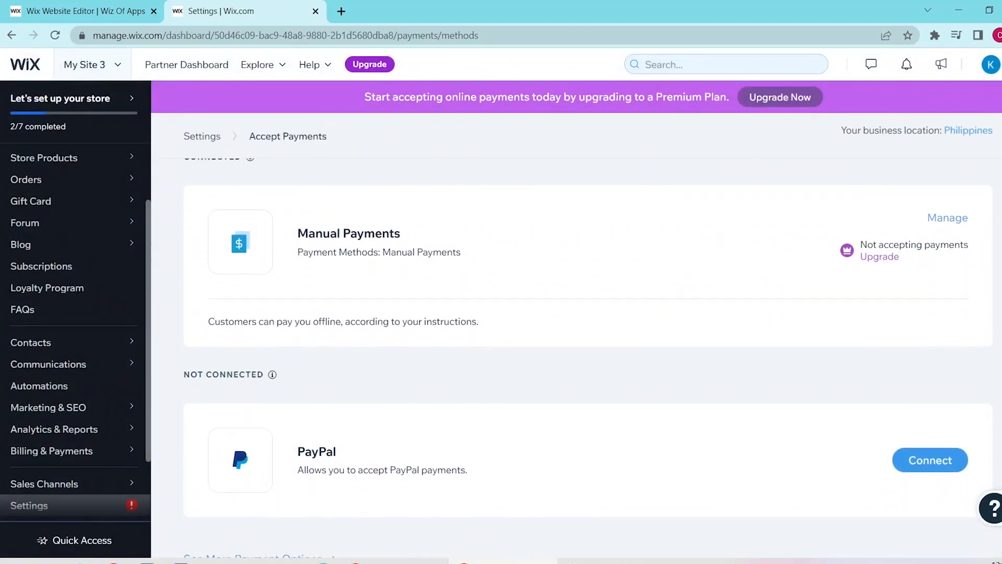